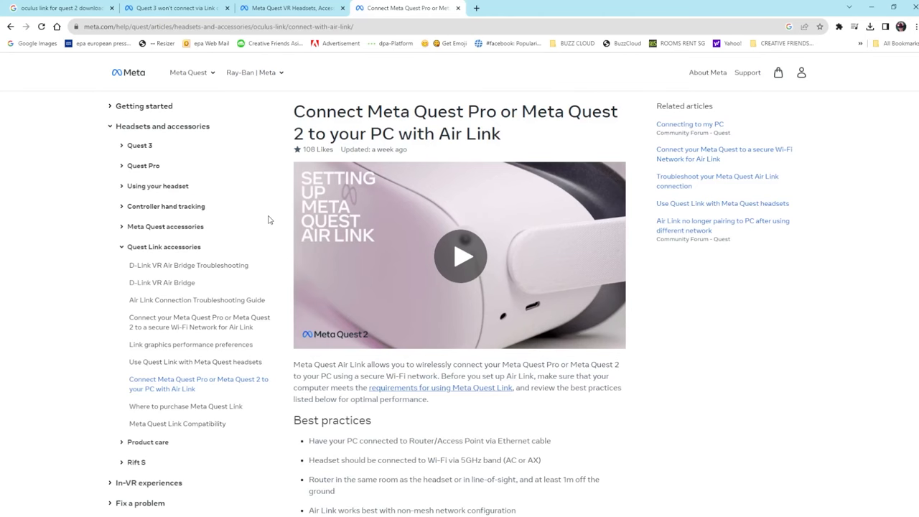
Follow the Air Link guide's link to the Meta Quest Link requirements article
scroll("down", 3)
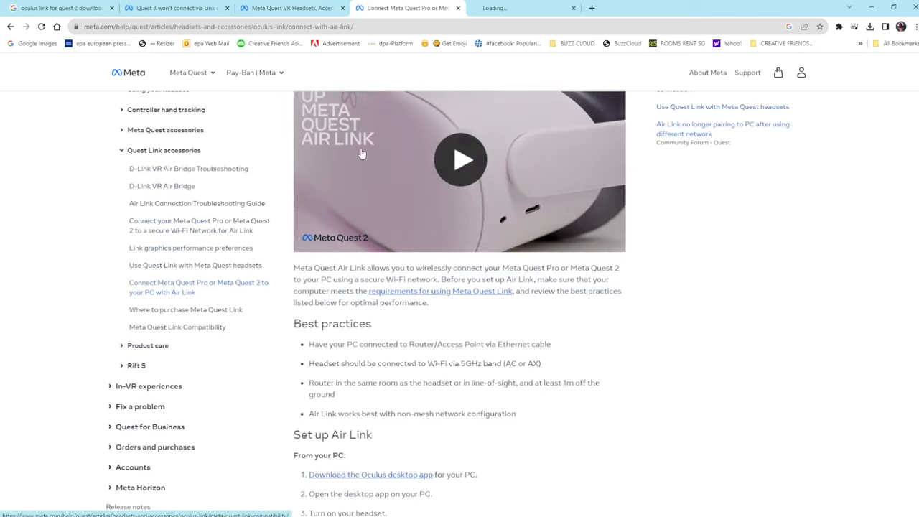
left_click(186, 327)
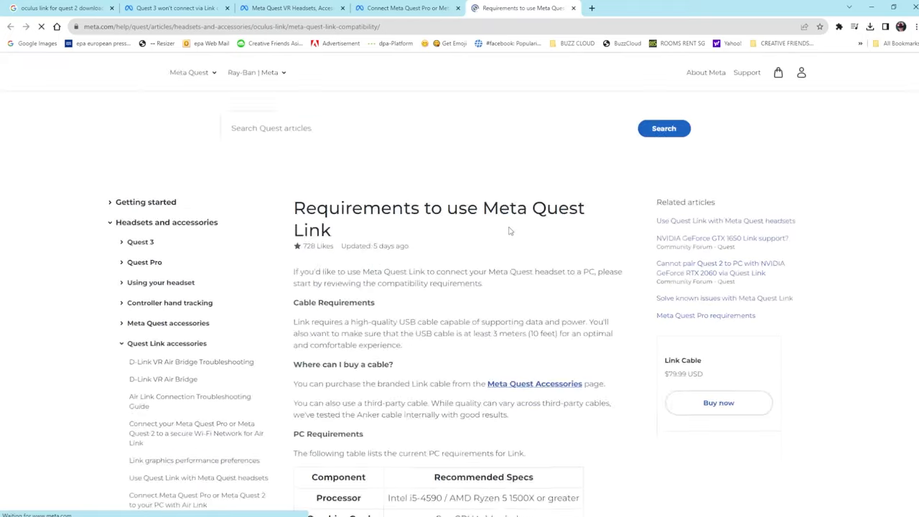
Scroll through the PC specs table and the NVIDIA and AMD supported GPU tables
scroll("down", 3)
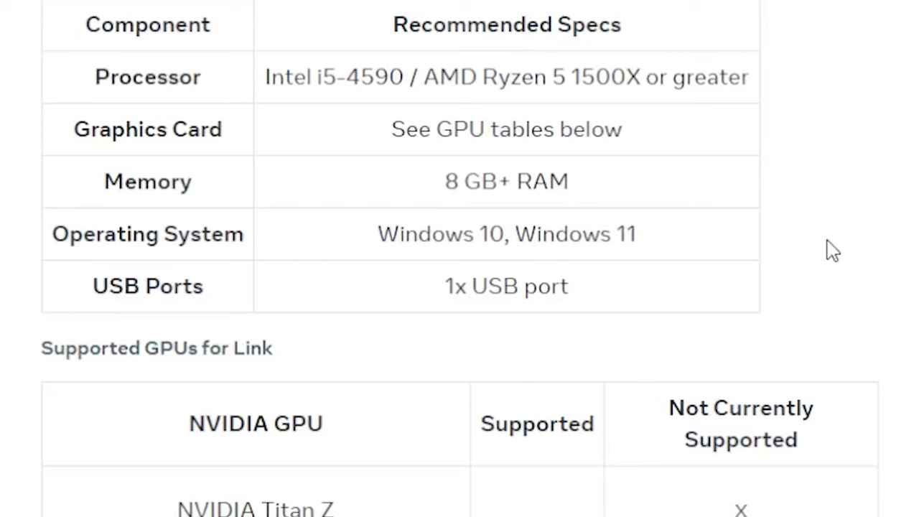
scroll("down", 3)
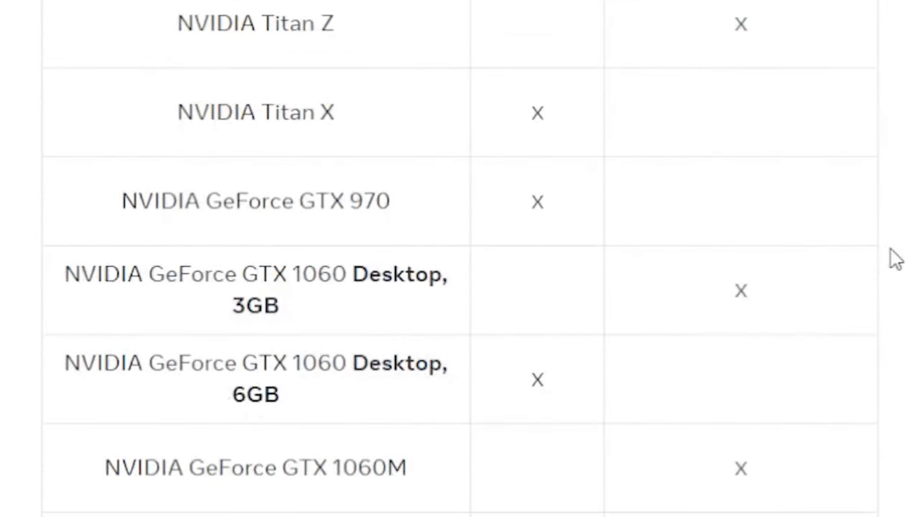
scroll("up", 3)
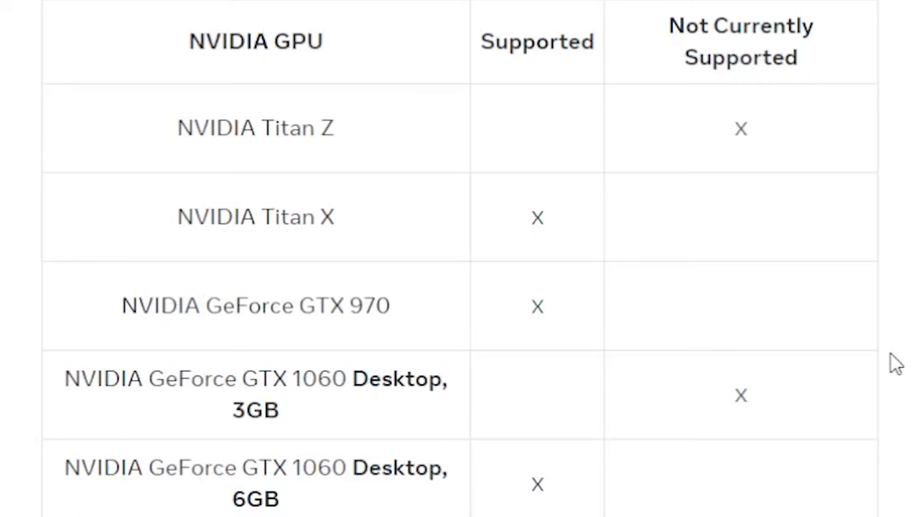
scroll("down", 3)
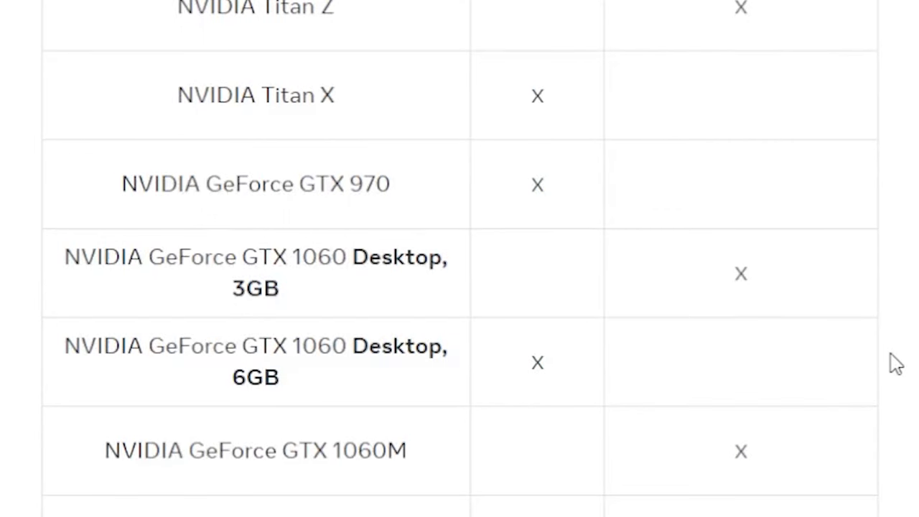
scroll("down", 3)
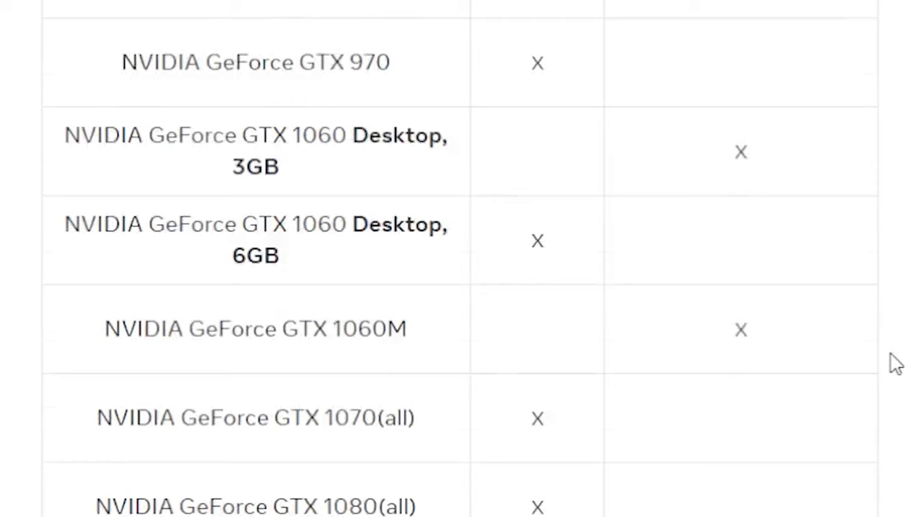
scroll("down", 3)
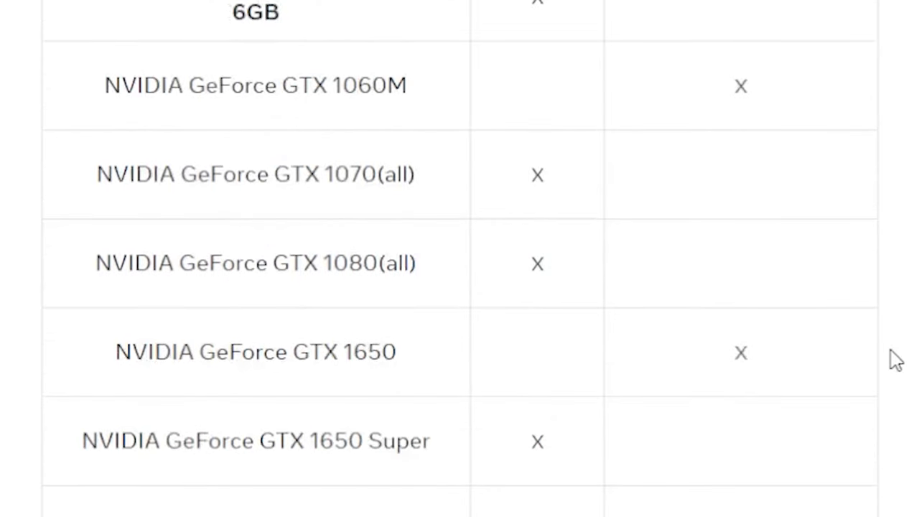
scroll("down", 3)
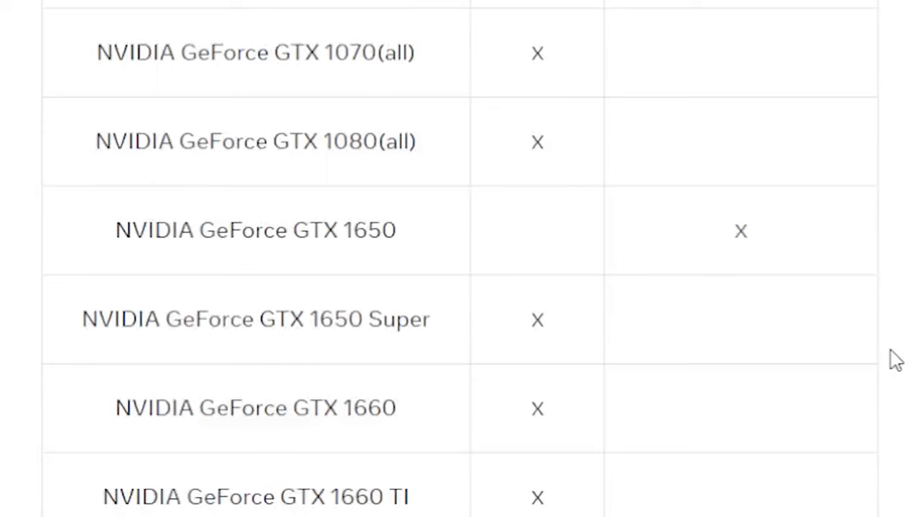
scroll("down", 3)
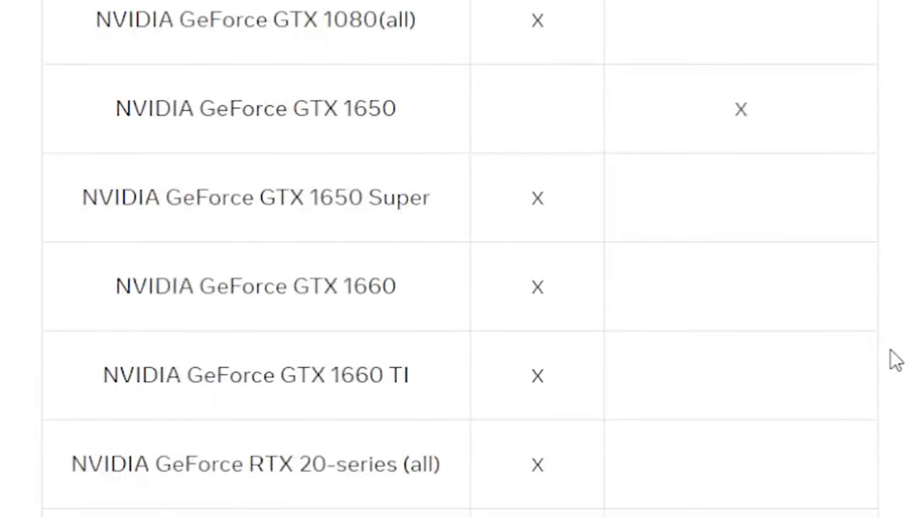
scroll("down", 3)
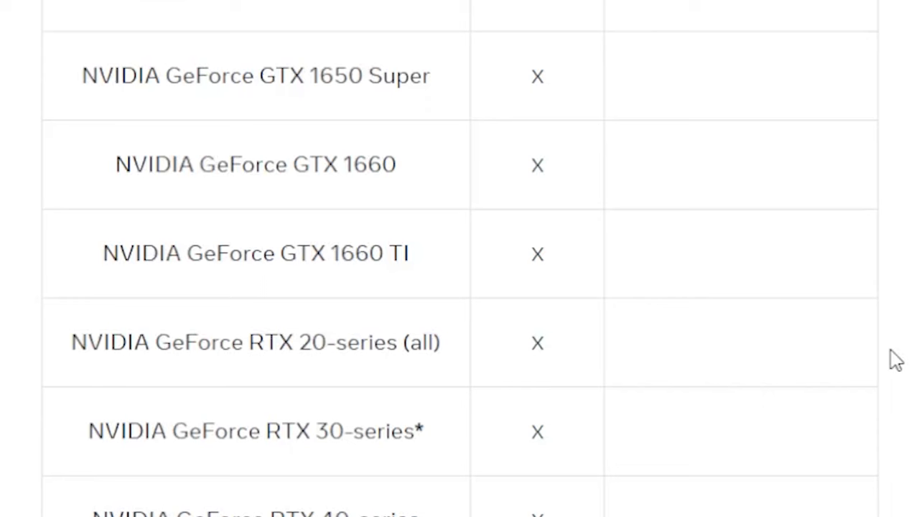
scroll("down", 3)
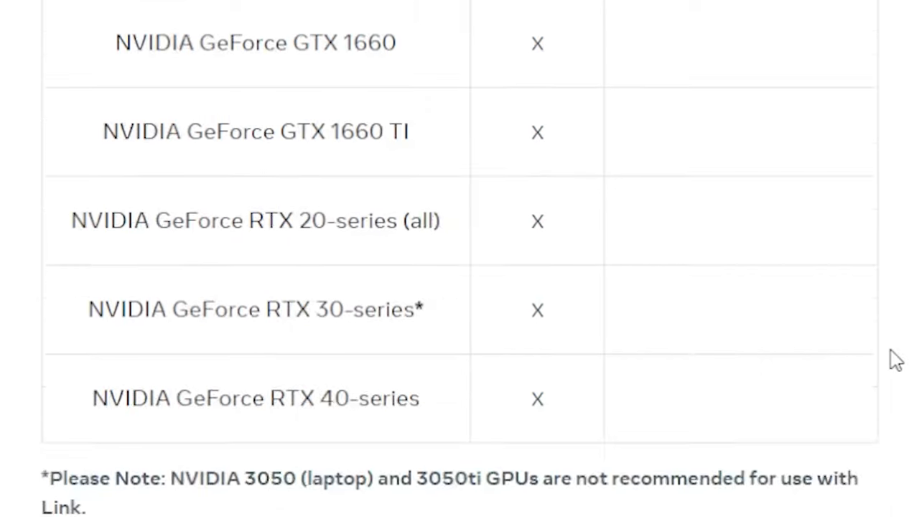
scroll("down", 3)
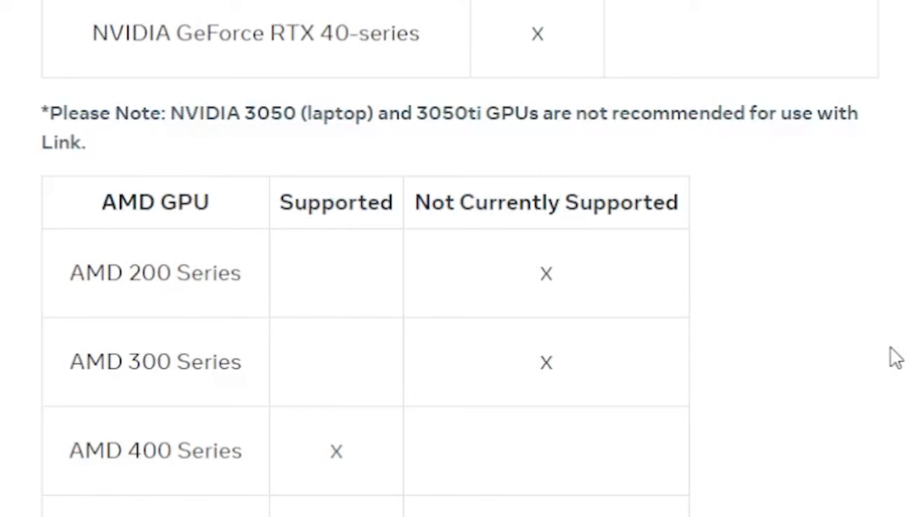
scroll("down", 3)
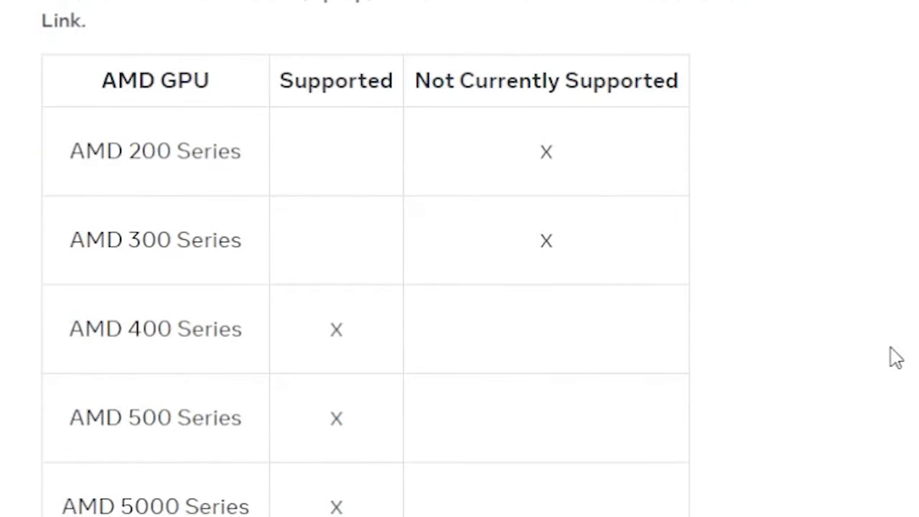
scroll("down", 3)
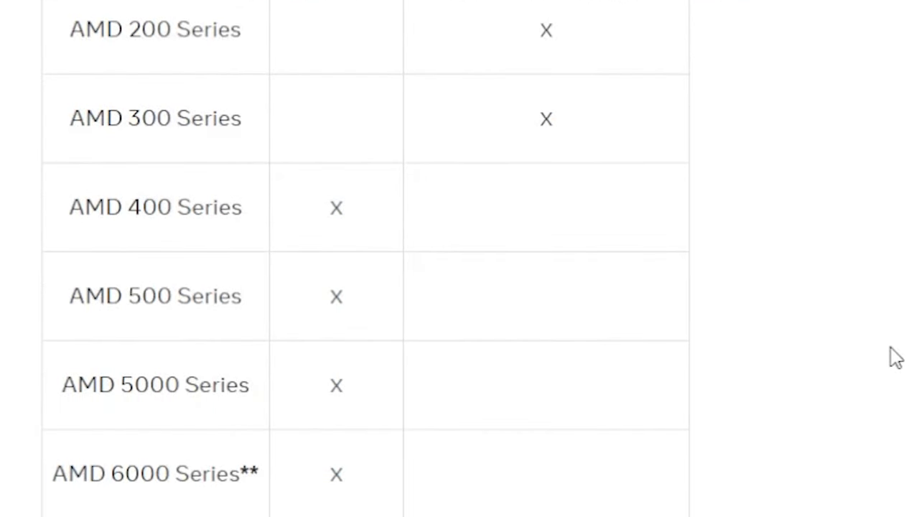
scroll("down", 3)
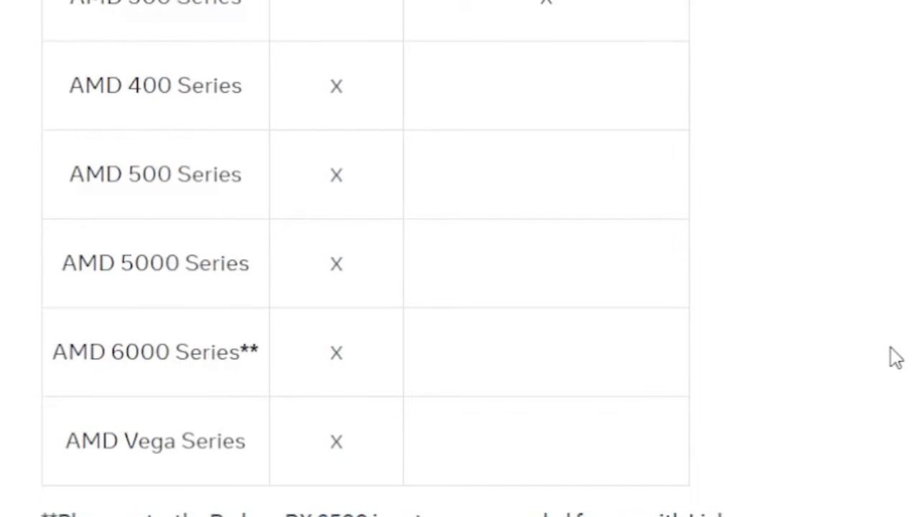
scroll("down", 3)
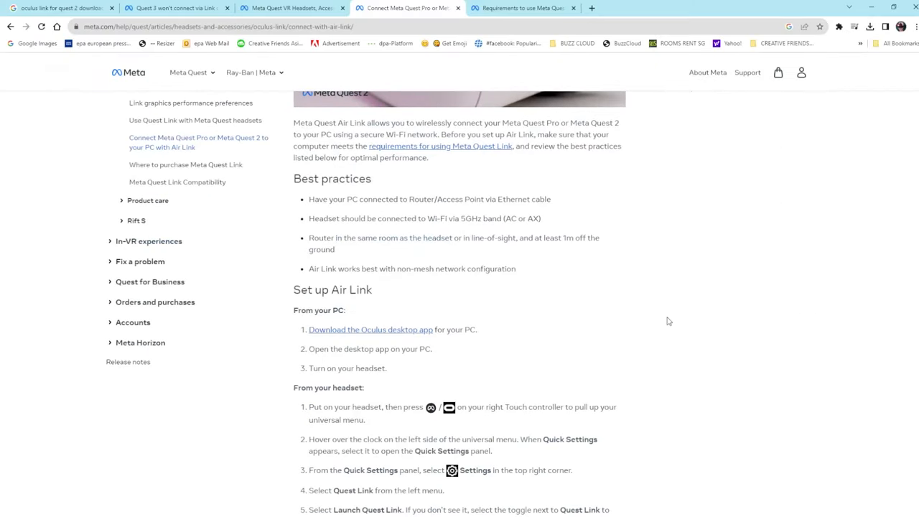
scroll("down", 3)
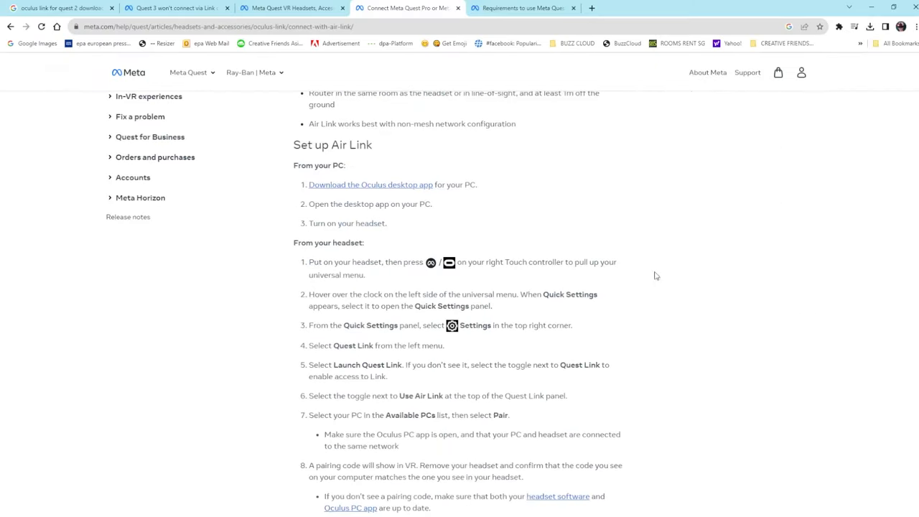
mouse_move(587, 228)
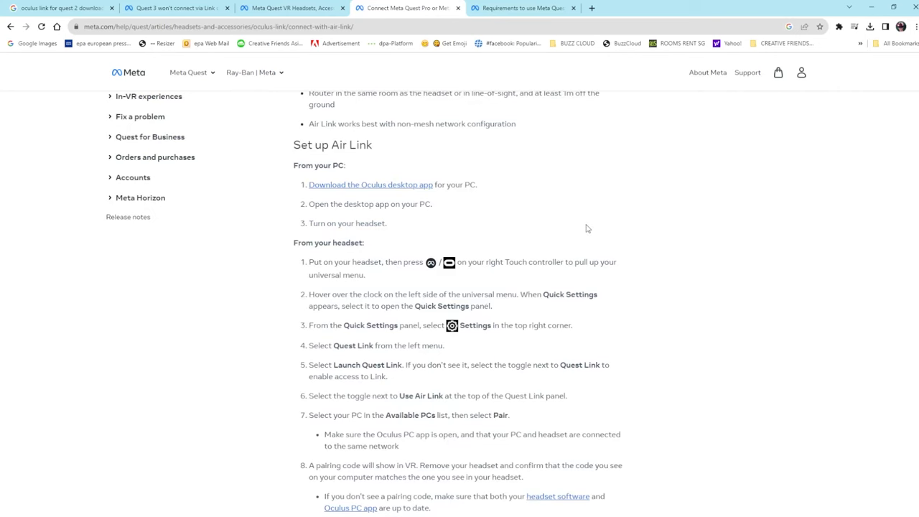
mouse_move(567, 219)
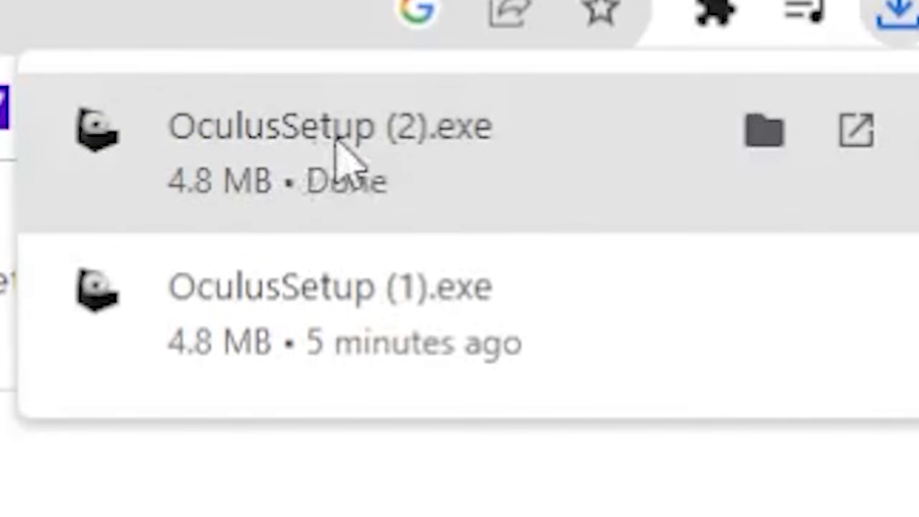
mouse_move(474, 172)
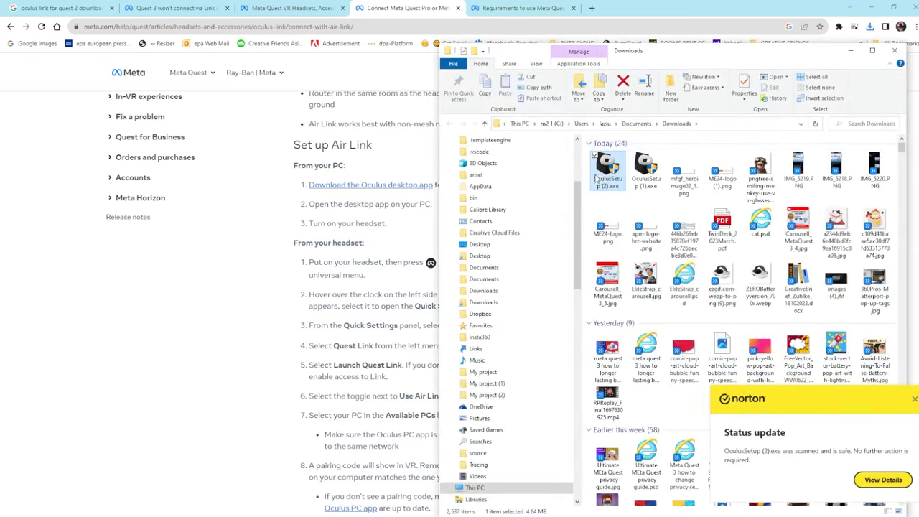
mouse_move(628, 198)
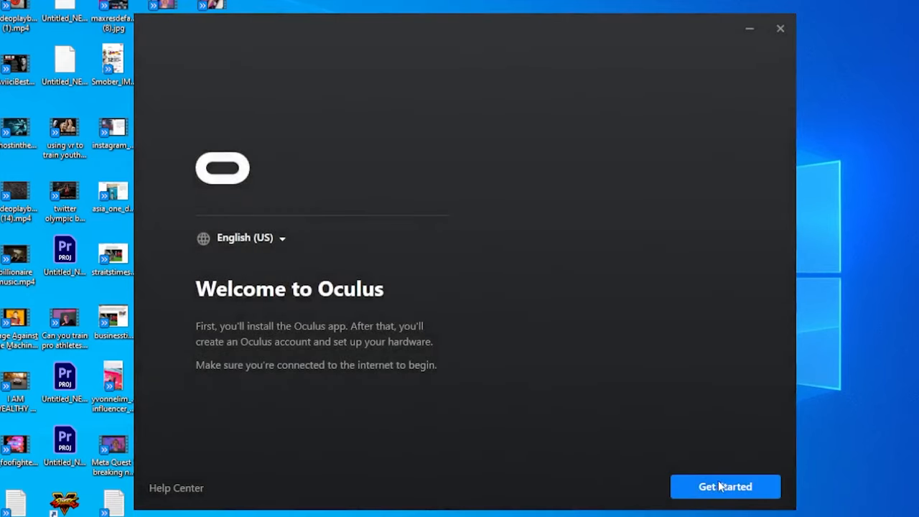
Begin the Oculus installer via Get Started and agree to its terms of service
left_click(726, 485)
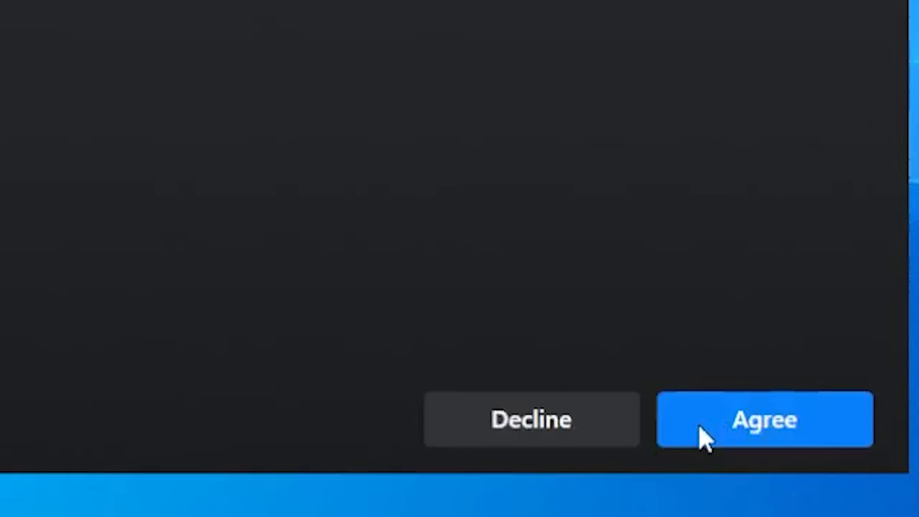
left_click(763, 419)
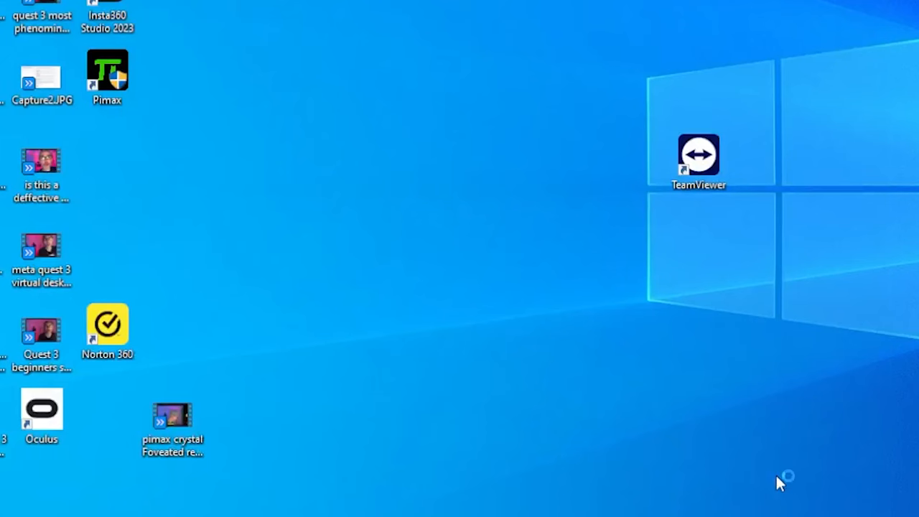
Launch Oculus from its desktop shortcut to reach the Meta sign-in screen
double_click(41, 410)
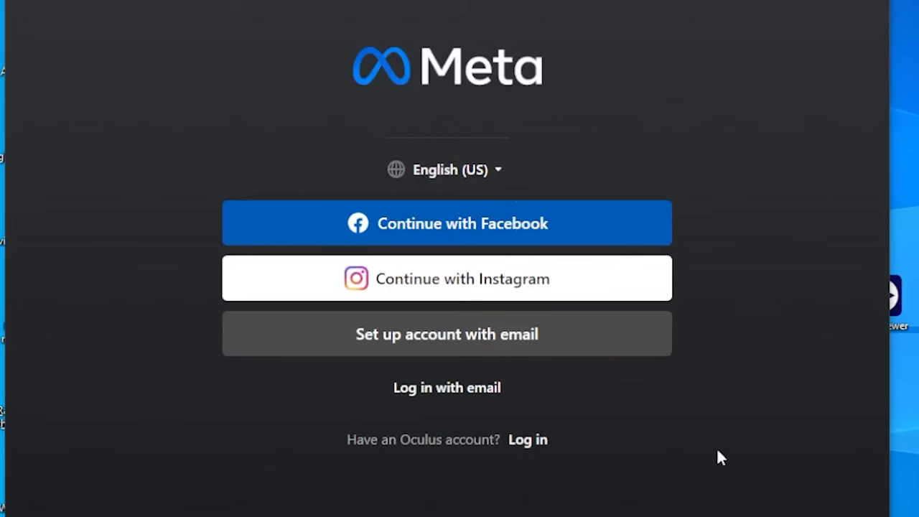
mouse_move(718, 432)
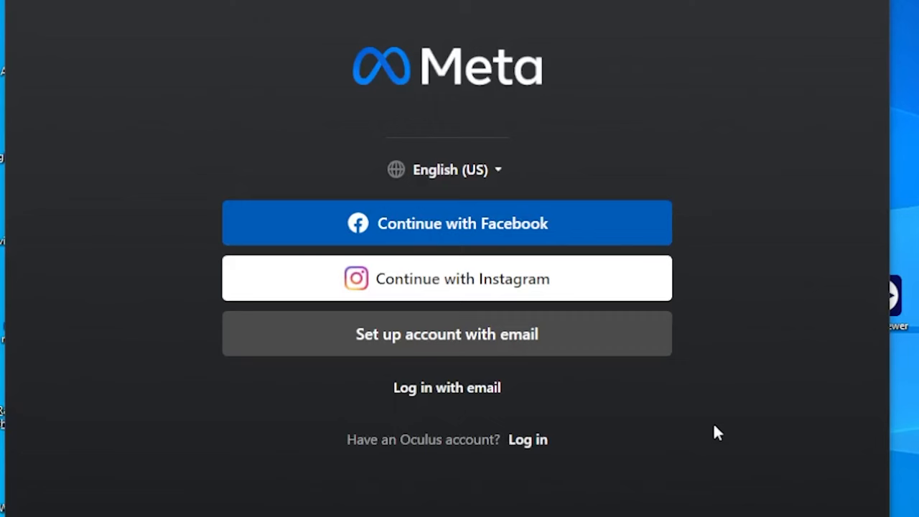
mouse_move(492, 230)
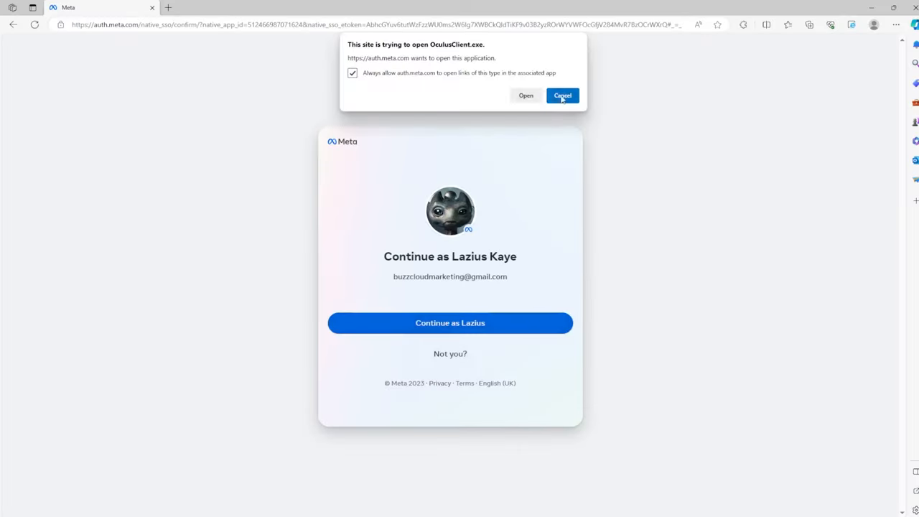
Let the browser hand sign-in back to Oculus and browse the headset models
left_click(525, 95)
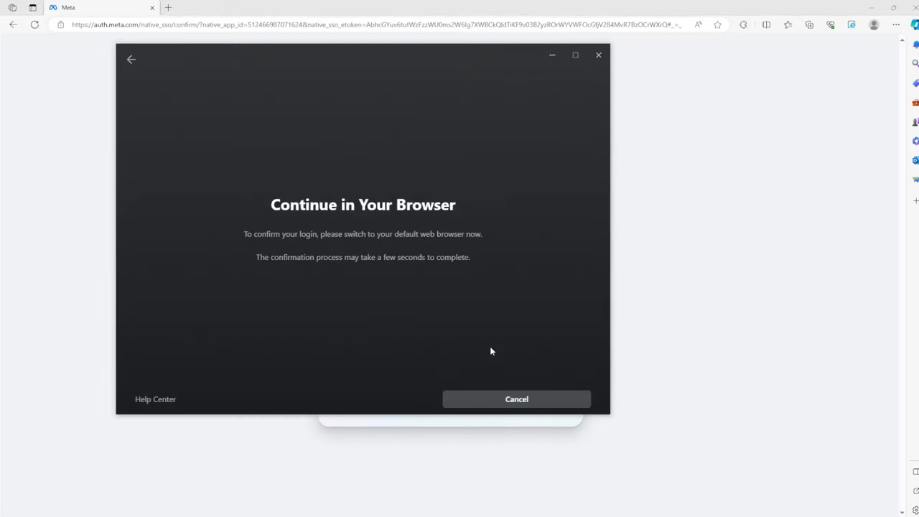
mouse_move(439, 280)
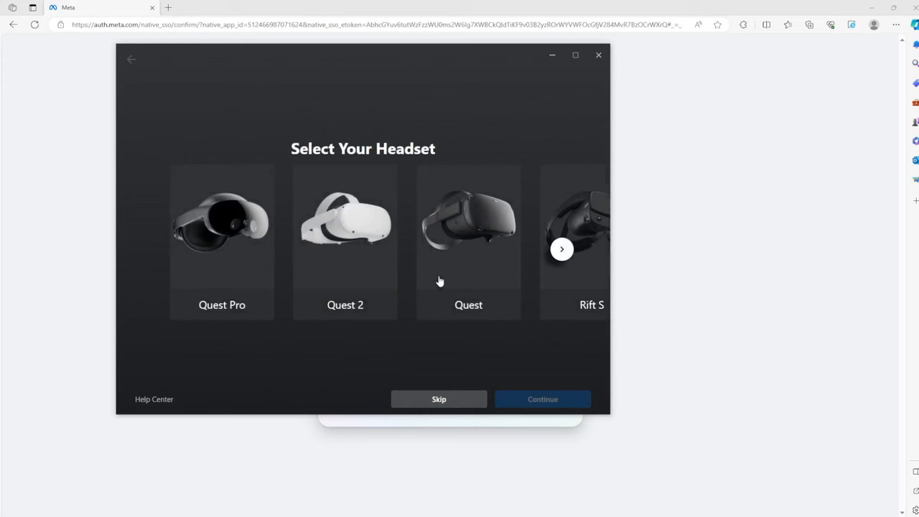
mouse_move(497, 285)
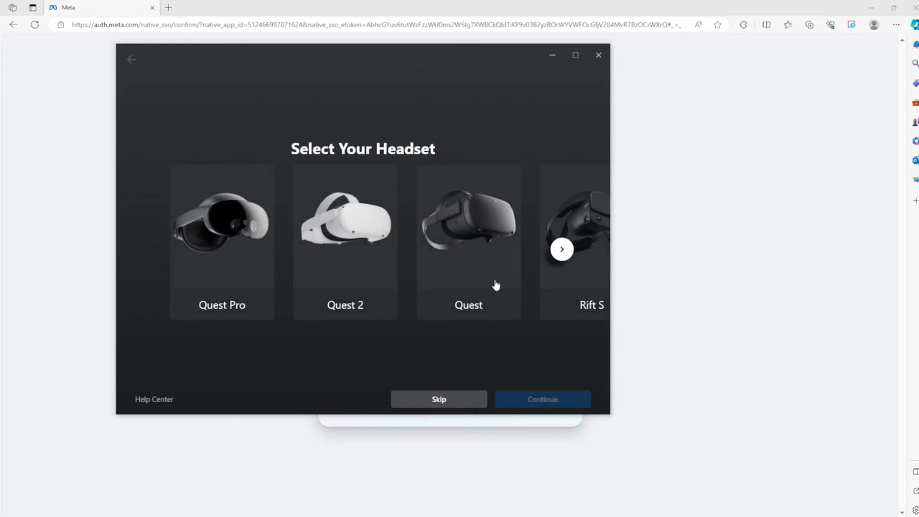
left_click(560, 250)
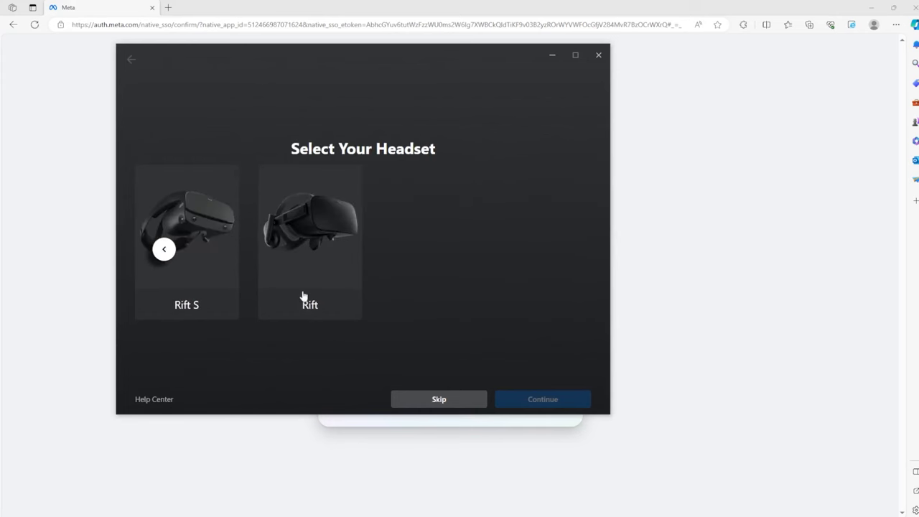
left_click(163, 250)
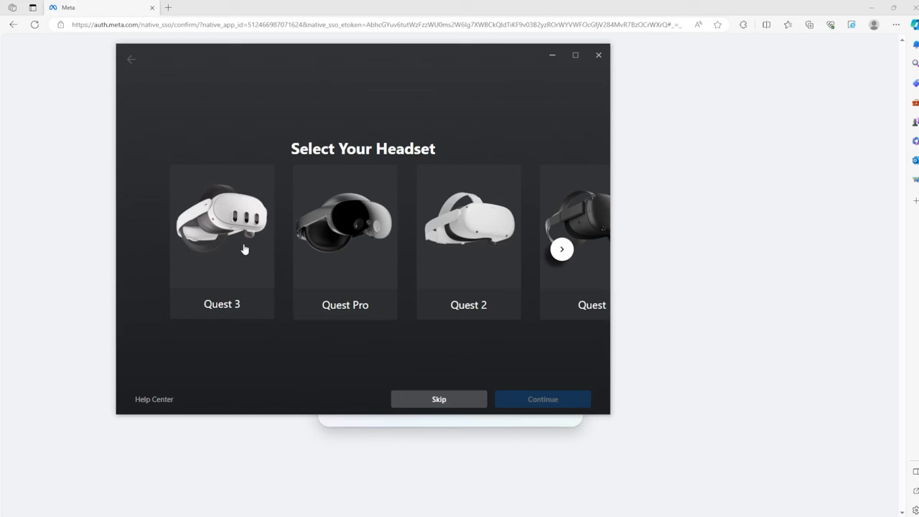
mouse_move(227, 271)
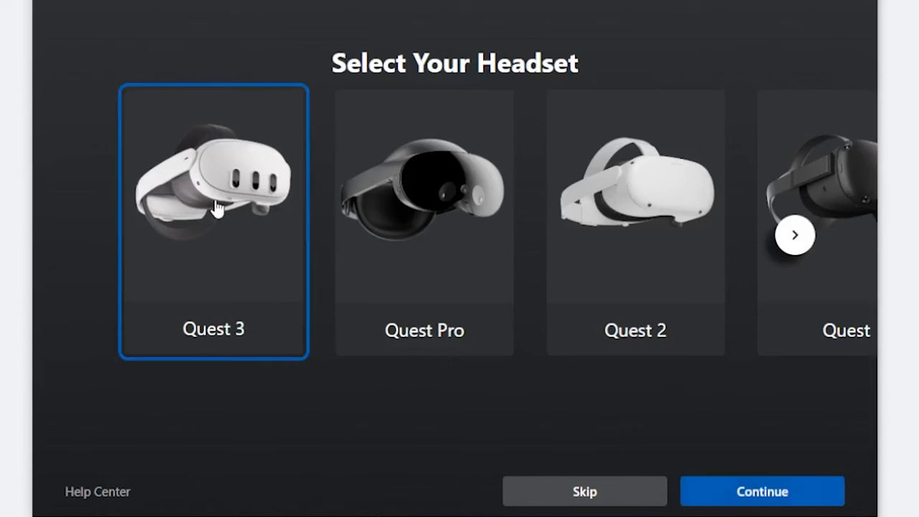
Confirm Quest 3 as the headset and continue with the Air Link (Wireless) connection
left_click(761, 491)
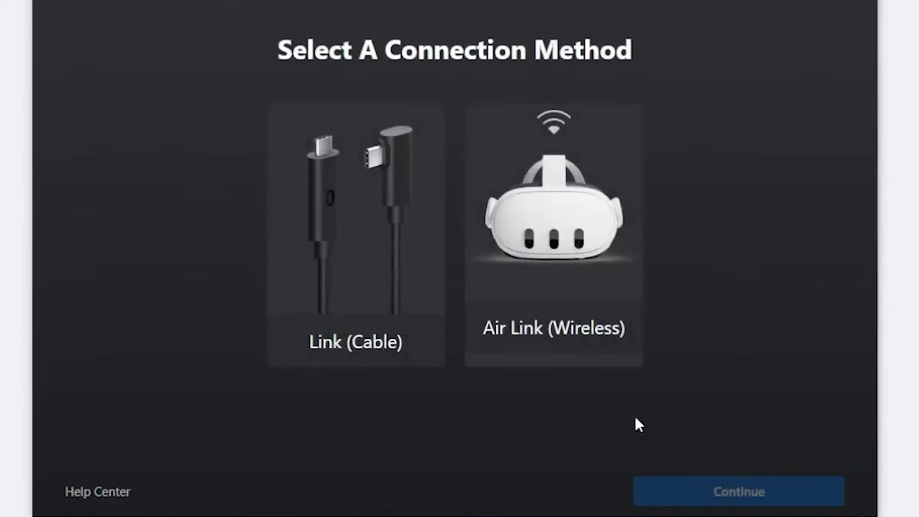
left_click(554, 230)
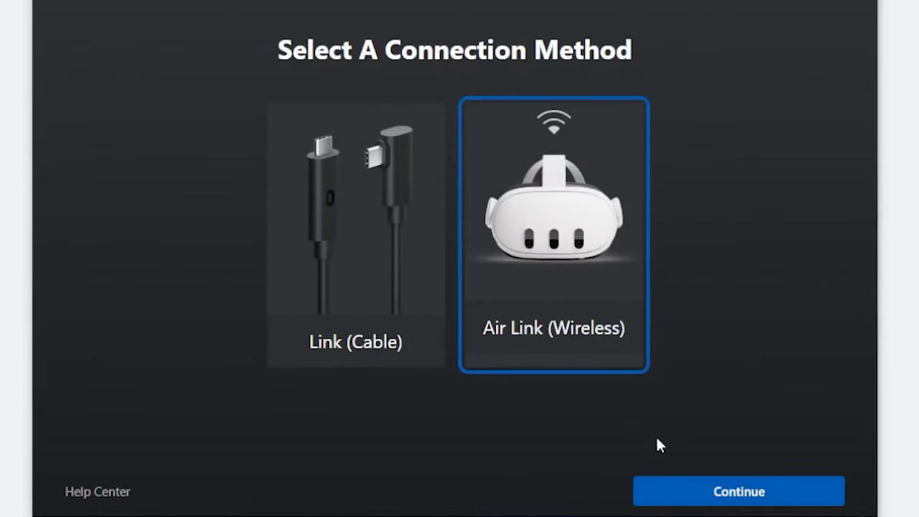
left_click(738, 491)
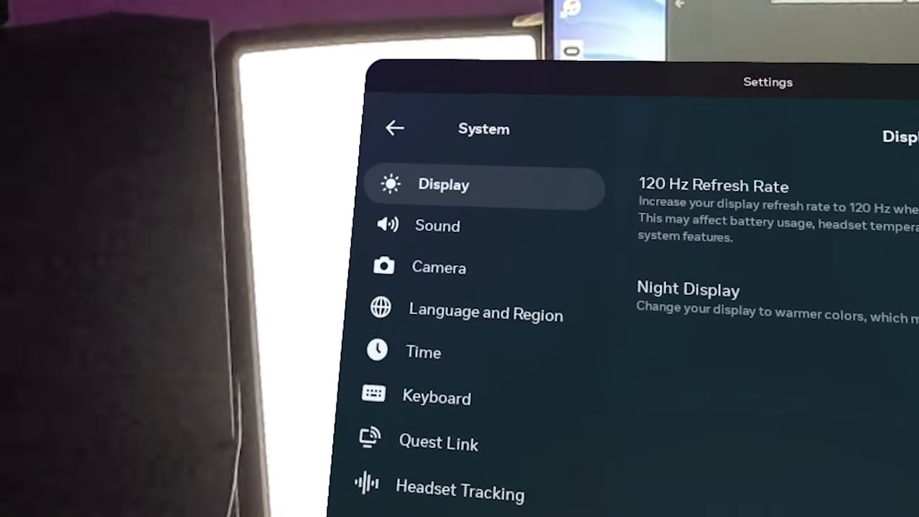
Go into the headset's Quest Link settings to start linking to the PC
left_click(438, 442)
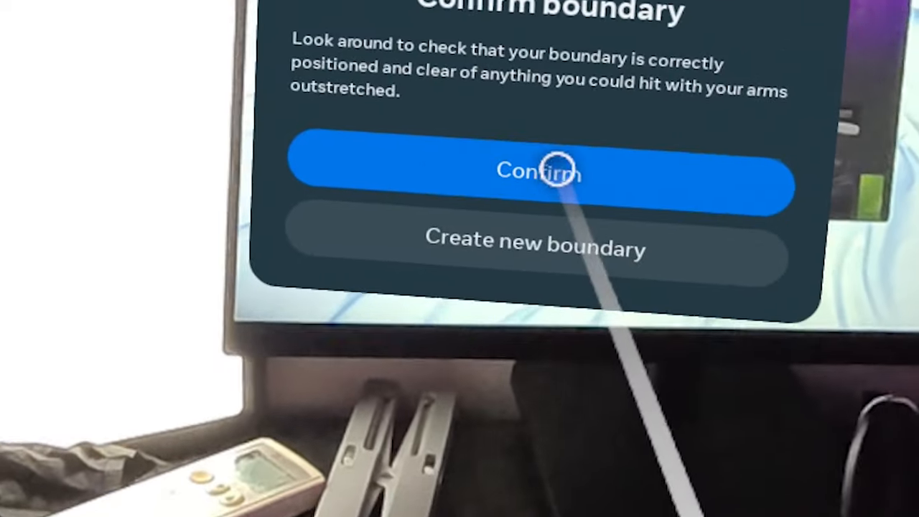
left_click(551, 171)
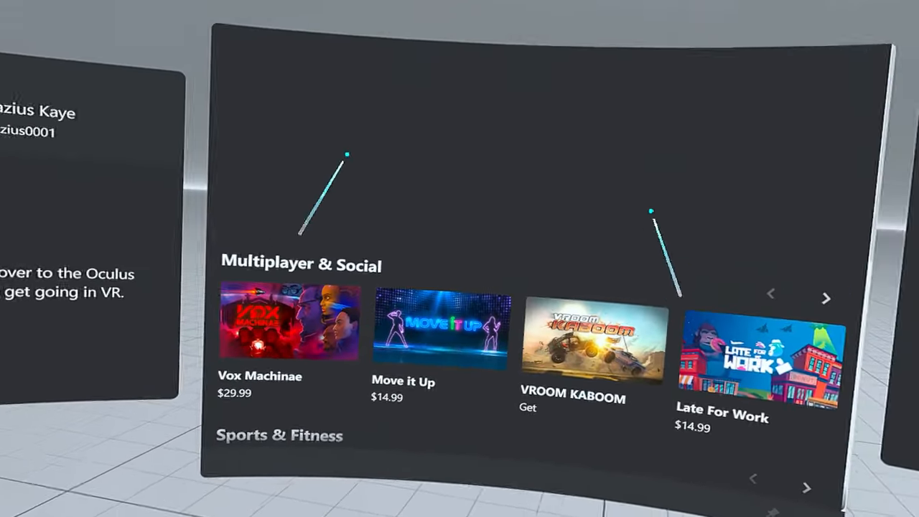
scroll("down", 3)
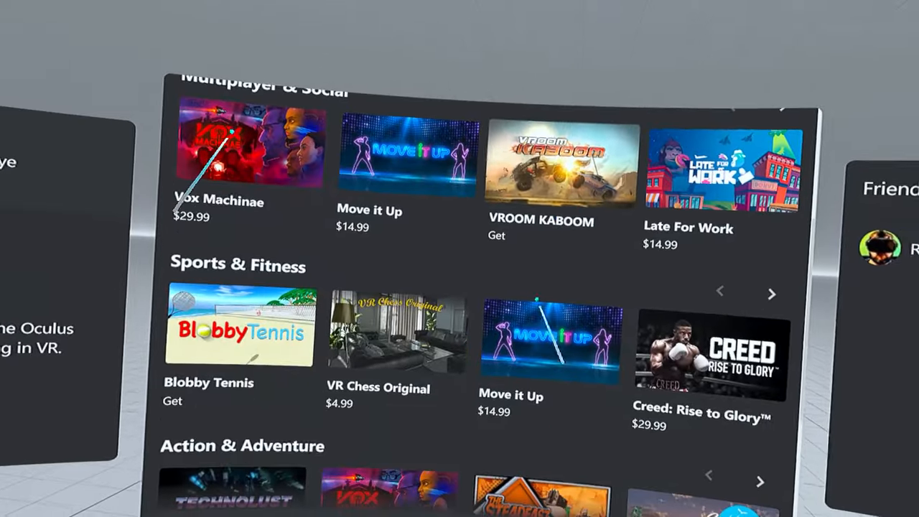
scroll("down", 3)
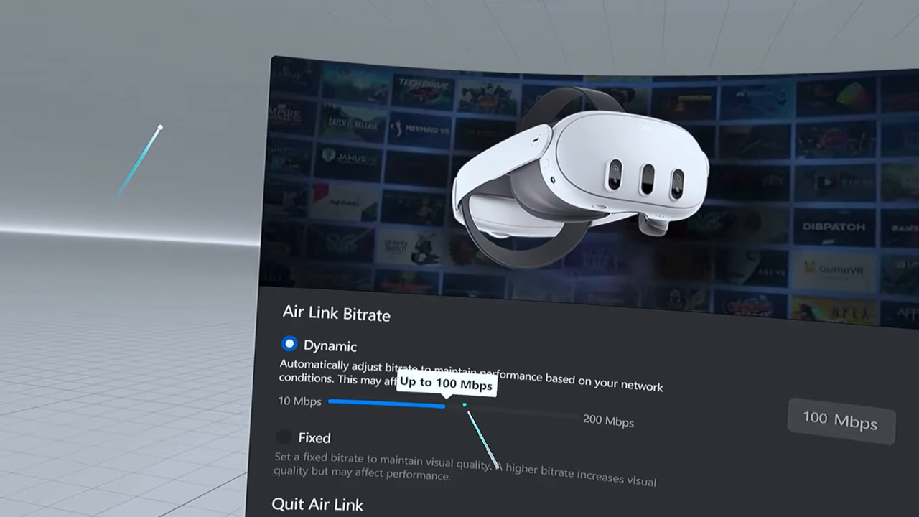
Raise the dynamic bitrate slider to 180 Mbps, apply it and keep the change
left_click_drag(465, 405, 531, 442)
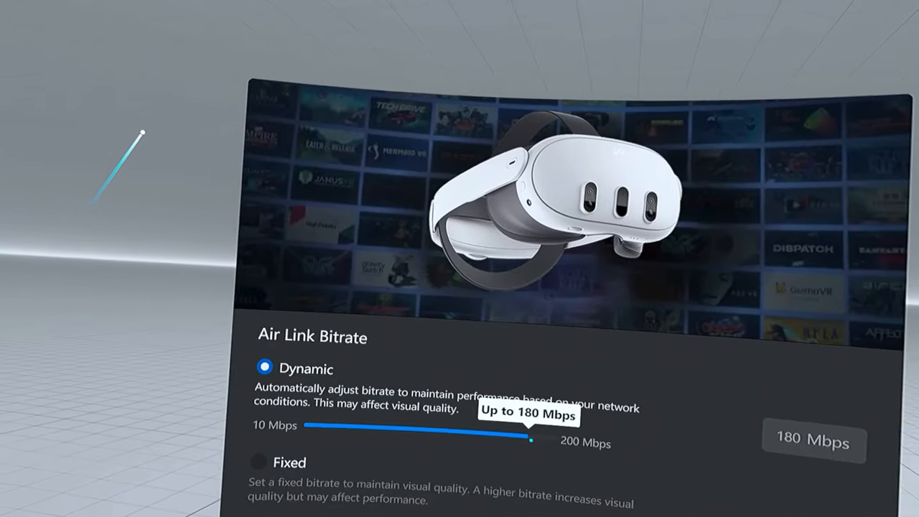
left_click(812, 442)
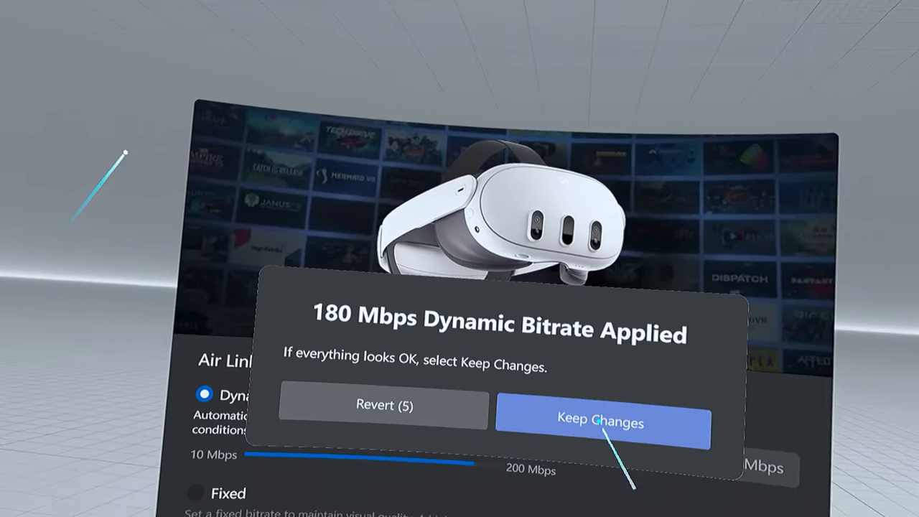
left_click(601, 423)
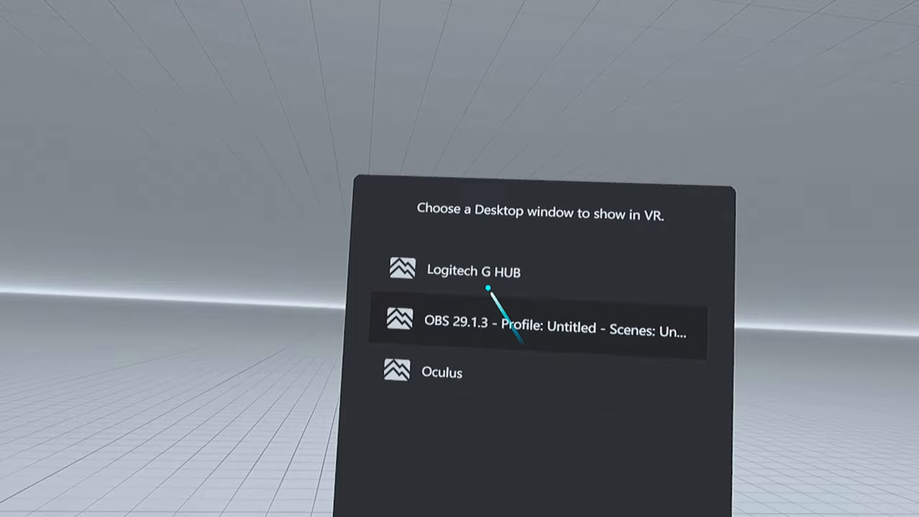
mouse_move(491, 275)
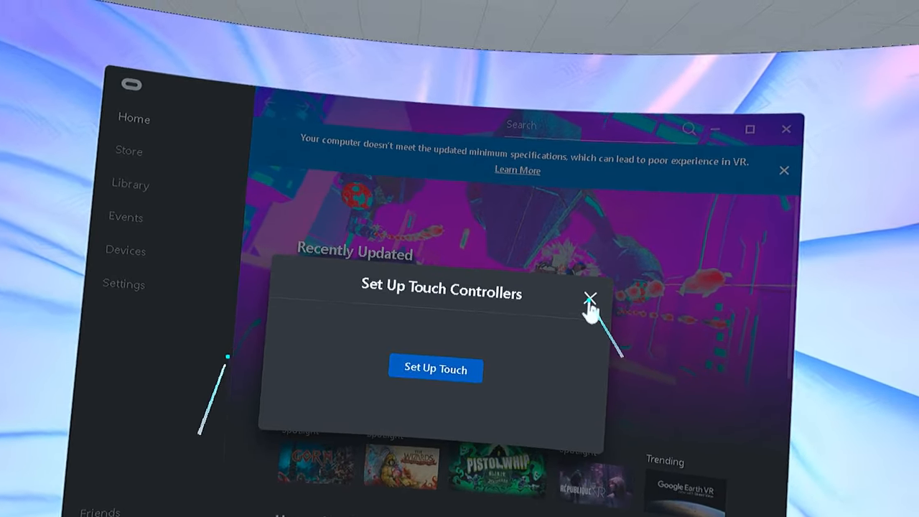
Dismiss the Set Up Touch Controllers popup over the Oculus desktop app in VR
left_click(590, 294)
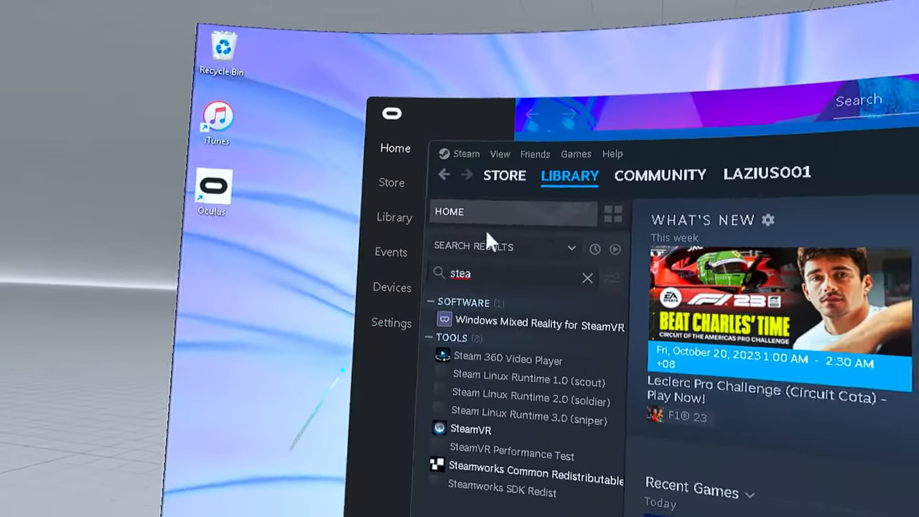
Filter the Steam library with 'stea' so SteamVR shows under Tools
left_click(469, 428)
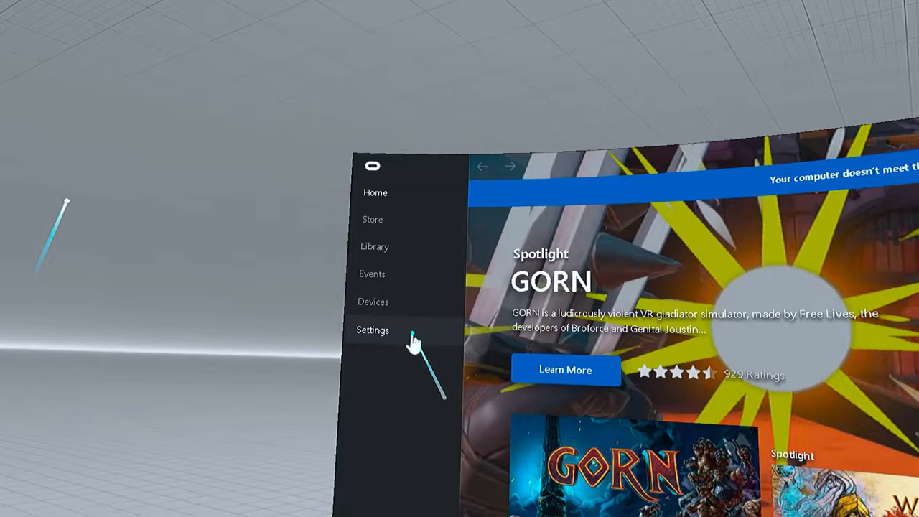
Go to Oculus Settings' General section where the OpenXR runtime option is listed
left_click(373, 330)
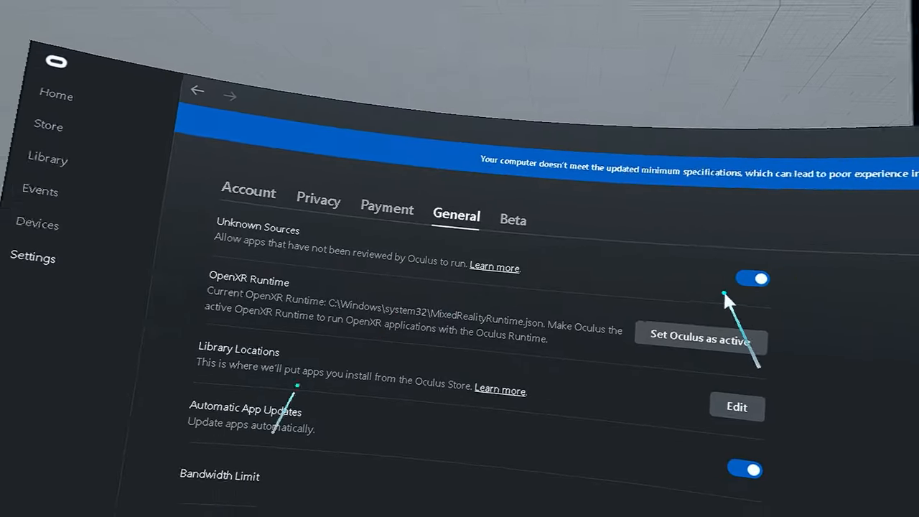
scroll("down", 3)
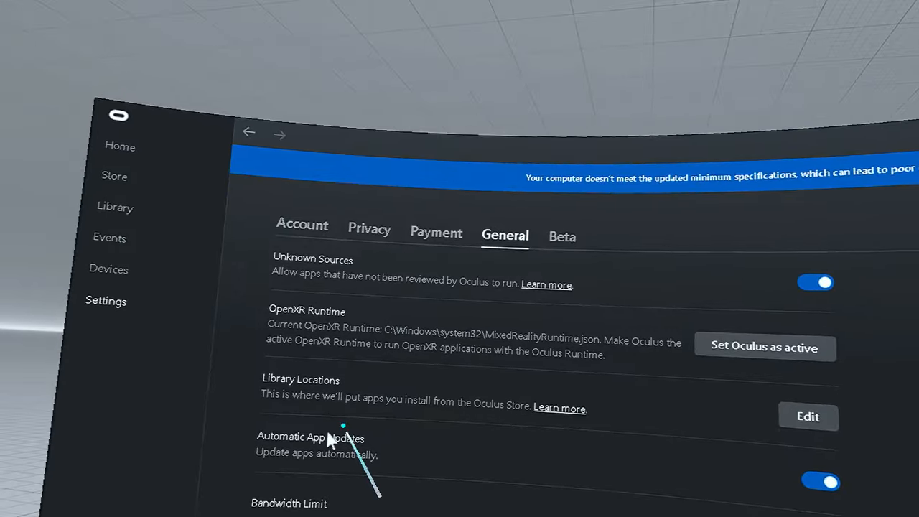
left_click(812, 452)
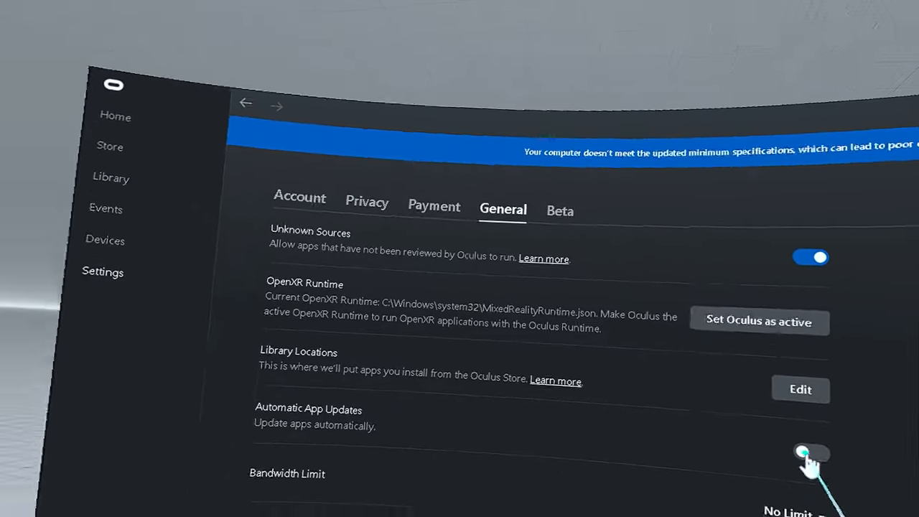
Scroll further down and bring up the Rift and Touch Safety guide
scroll("down", 3)
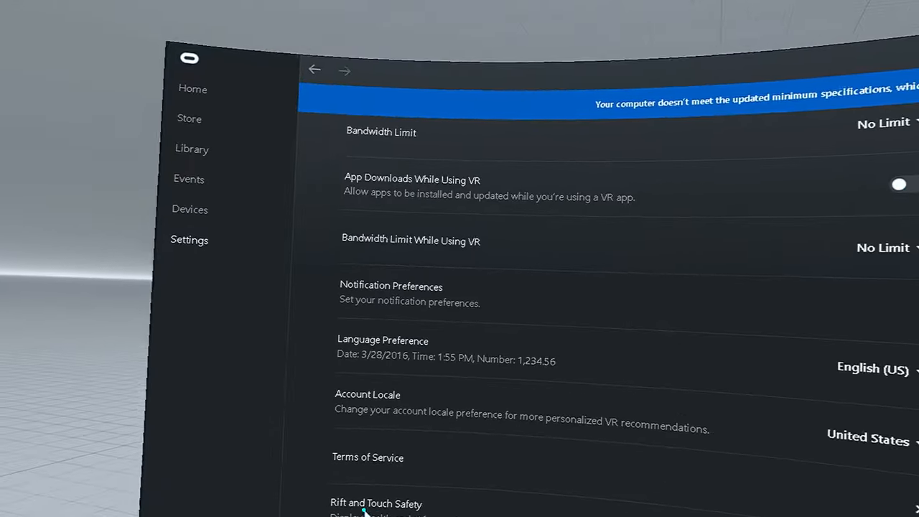
left_click(366, 503)
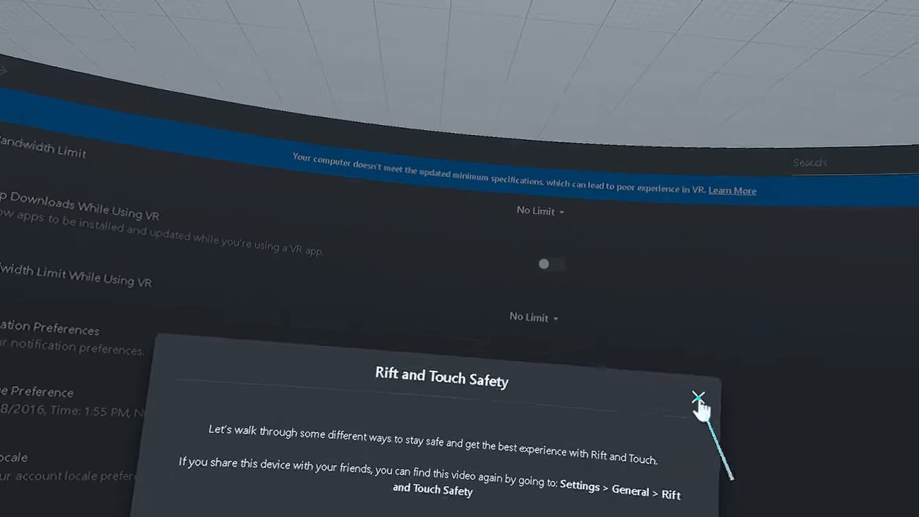
Dismiss the Rift and Touch Safety guide so the Beta settings show Demo Mode and Public Test Channel
left_click(698, 397)
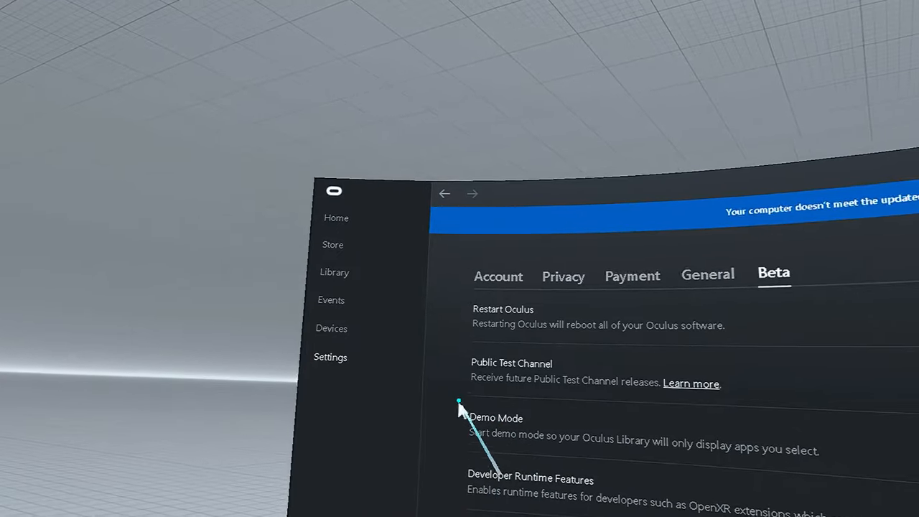
View Quest 3 and Touch device audio with mic and headphone volume sliders, then go back to Settings
left_click(330, 327)
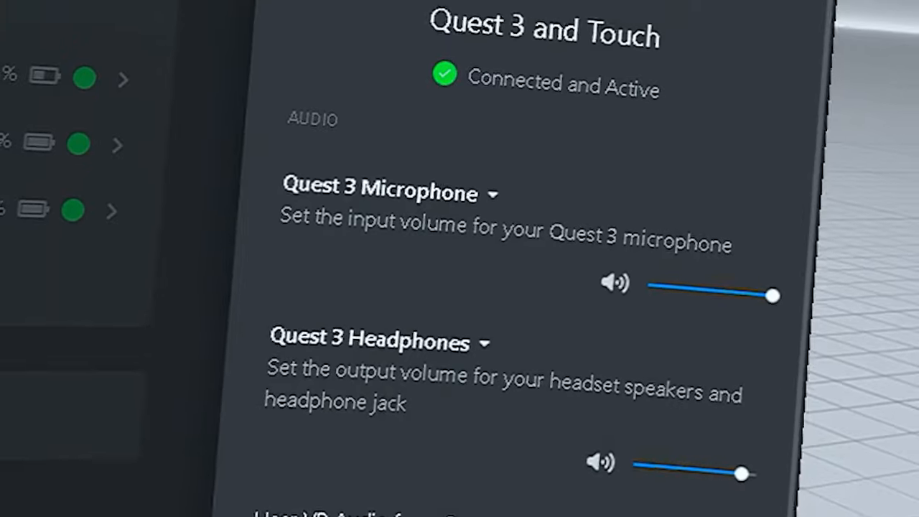
scroll("down", 3)
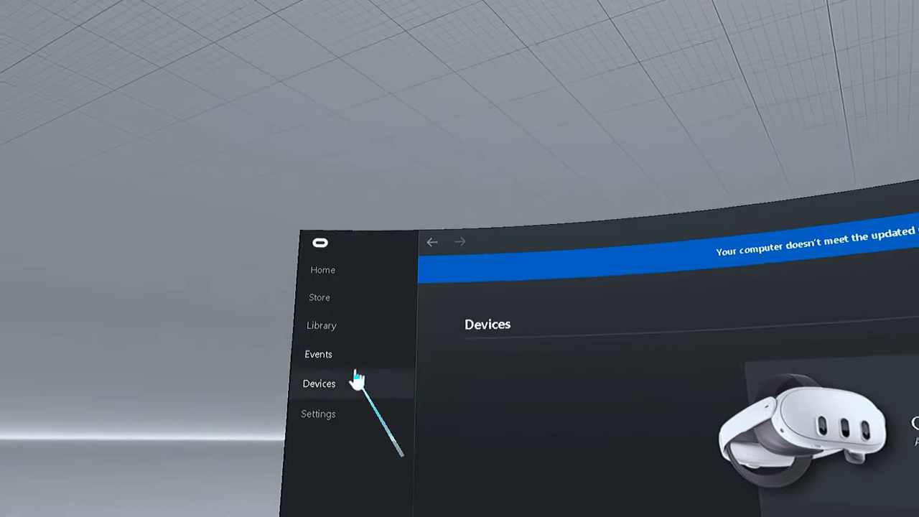
left_click(319, 413)
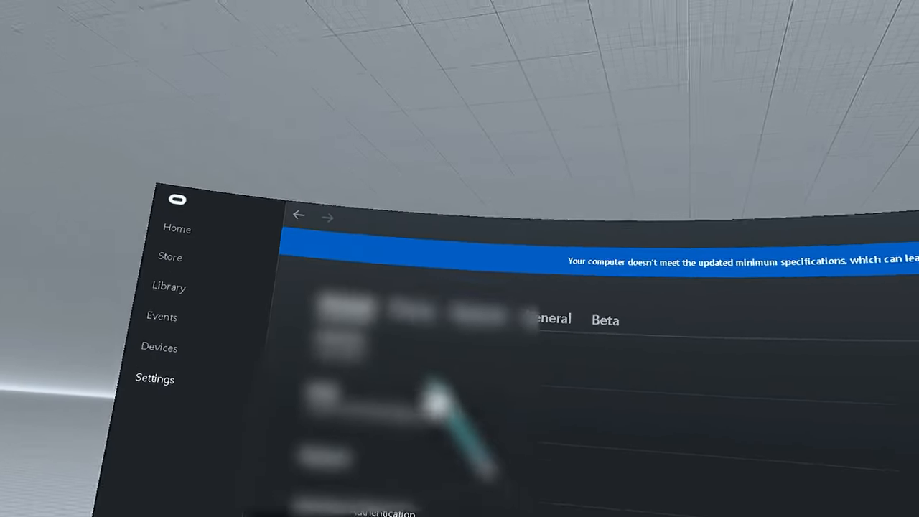